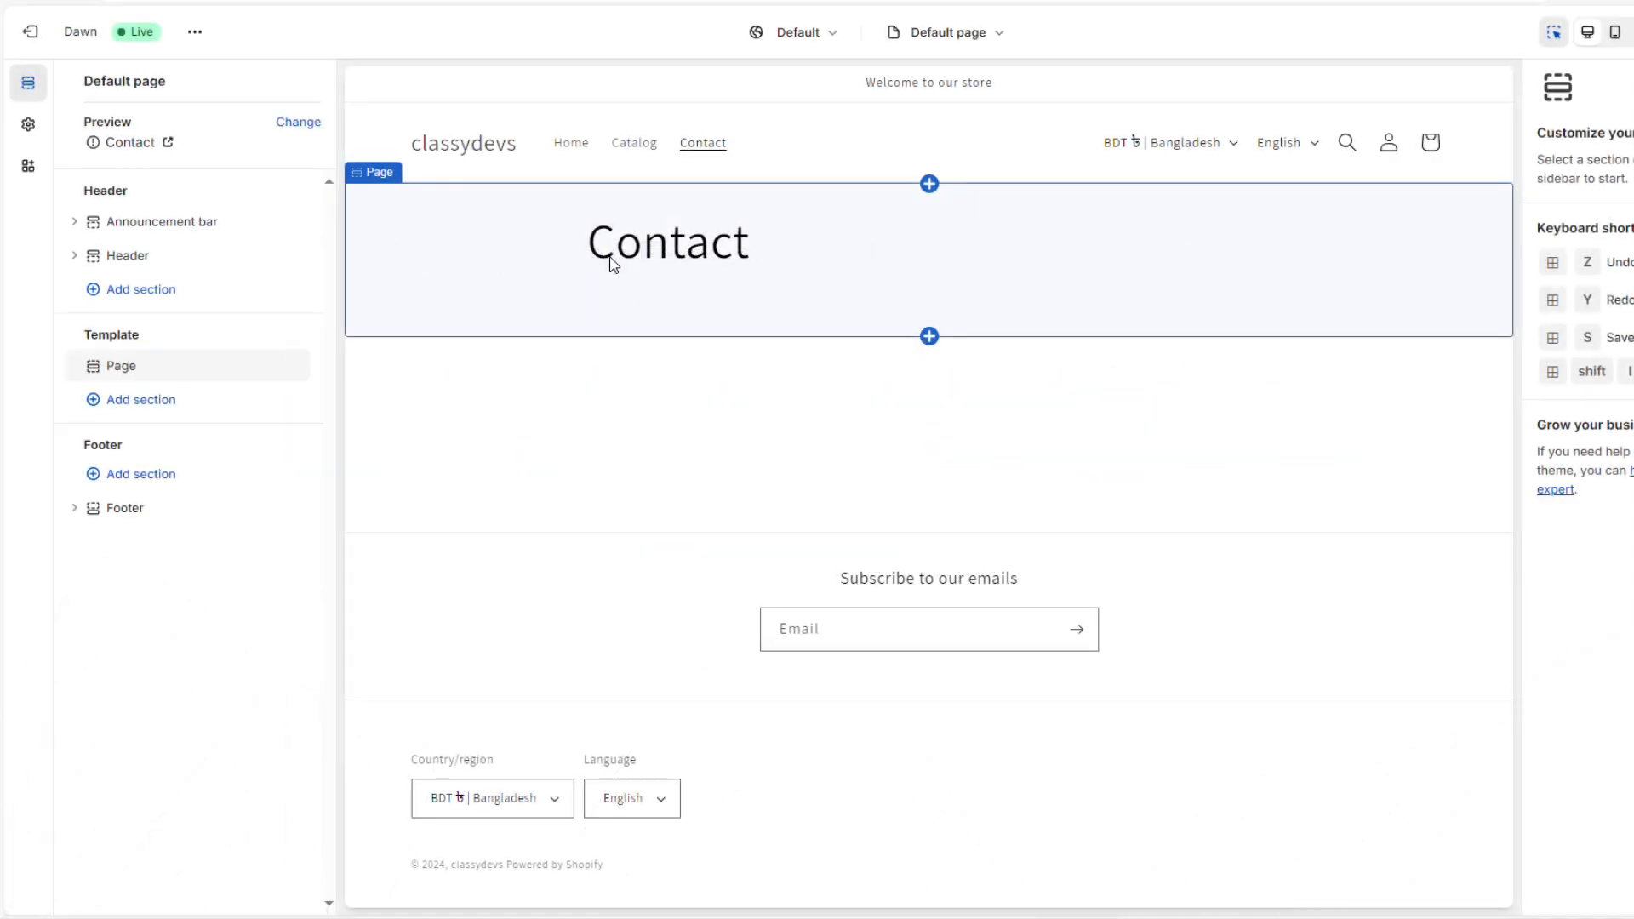
- Open the template dropdown and list the page templates (Default page, contact)
click(943, 31)
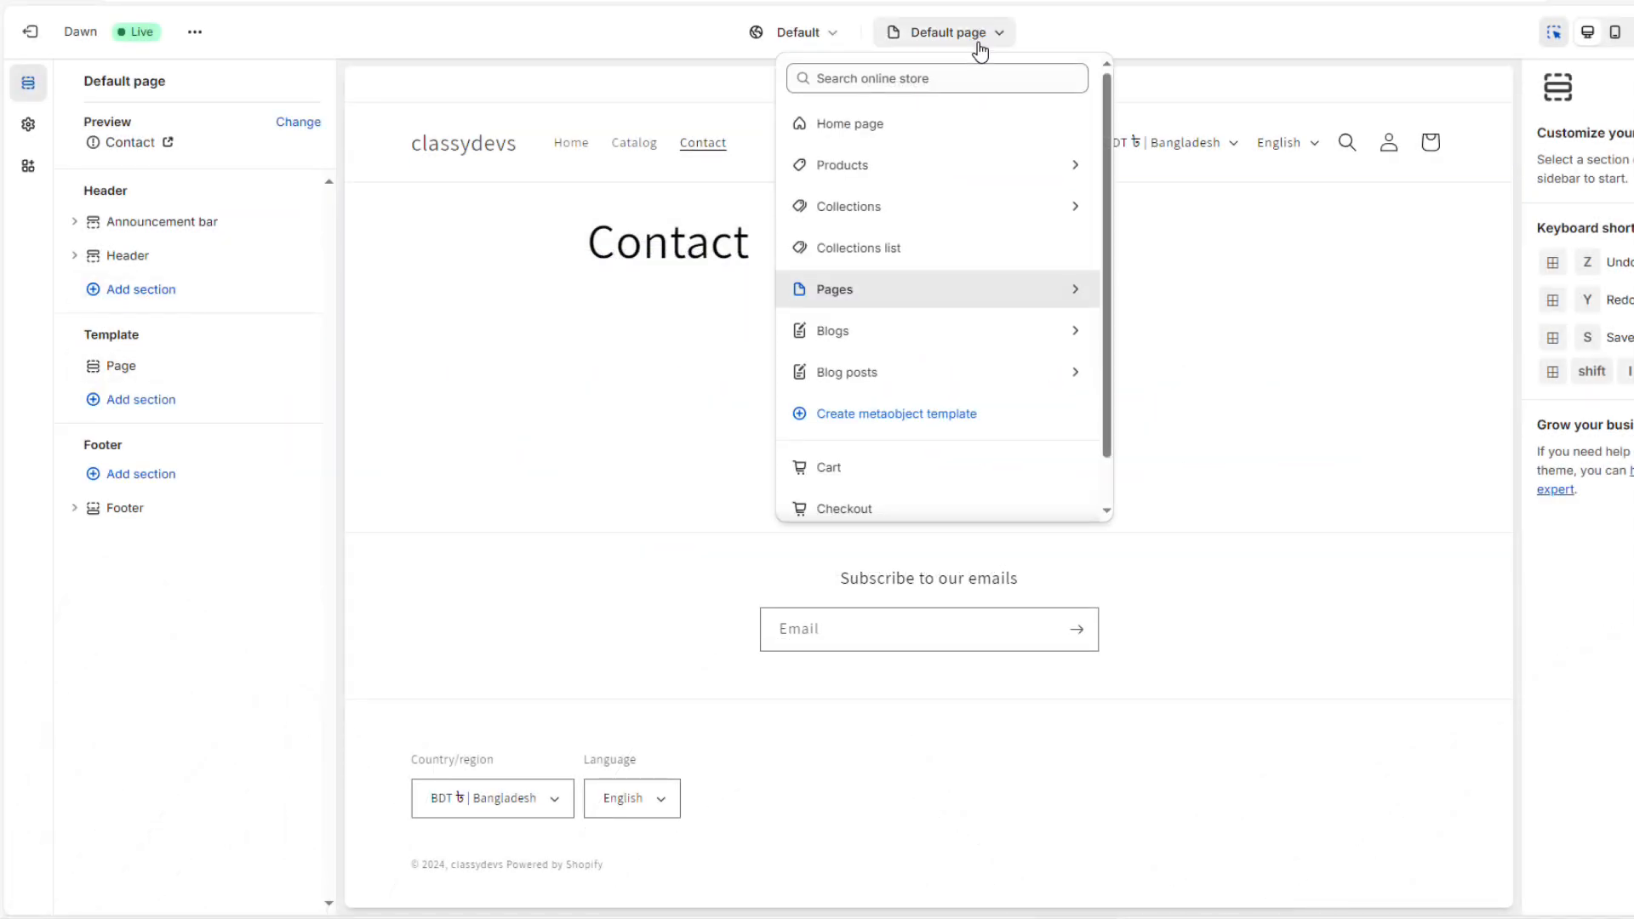
click(833, 289)
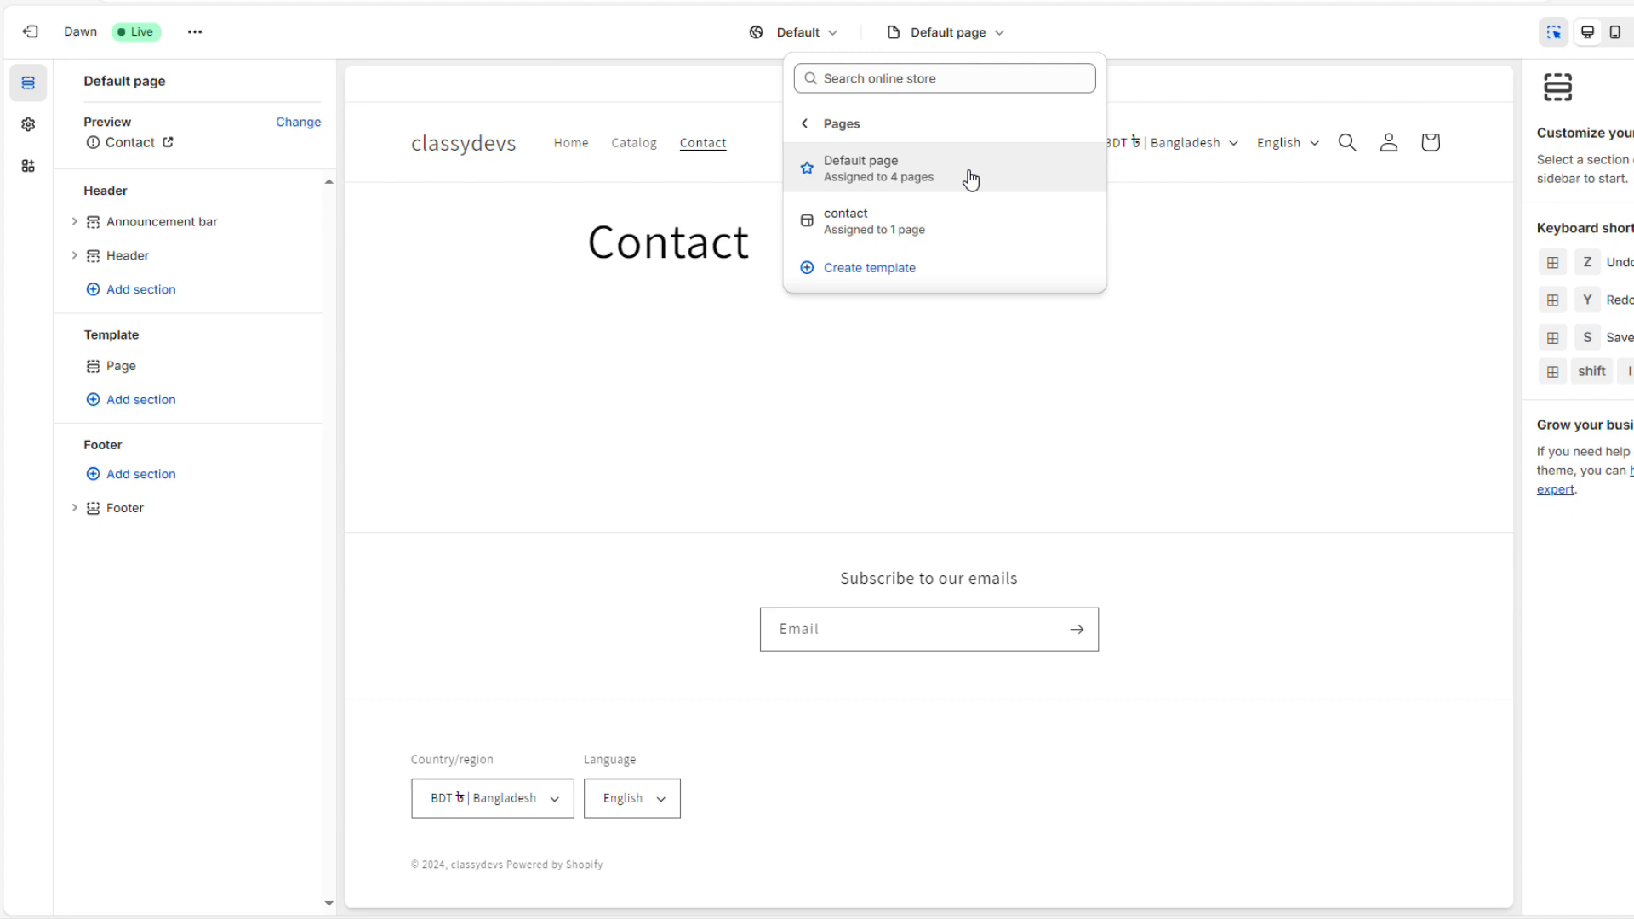
mouse_move(956, 180)
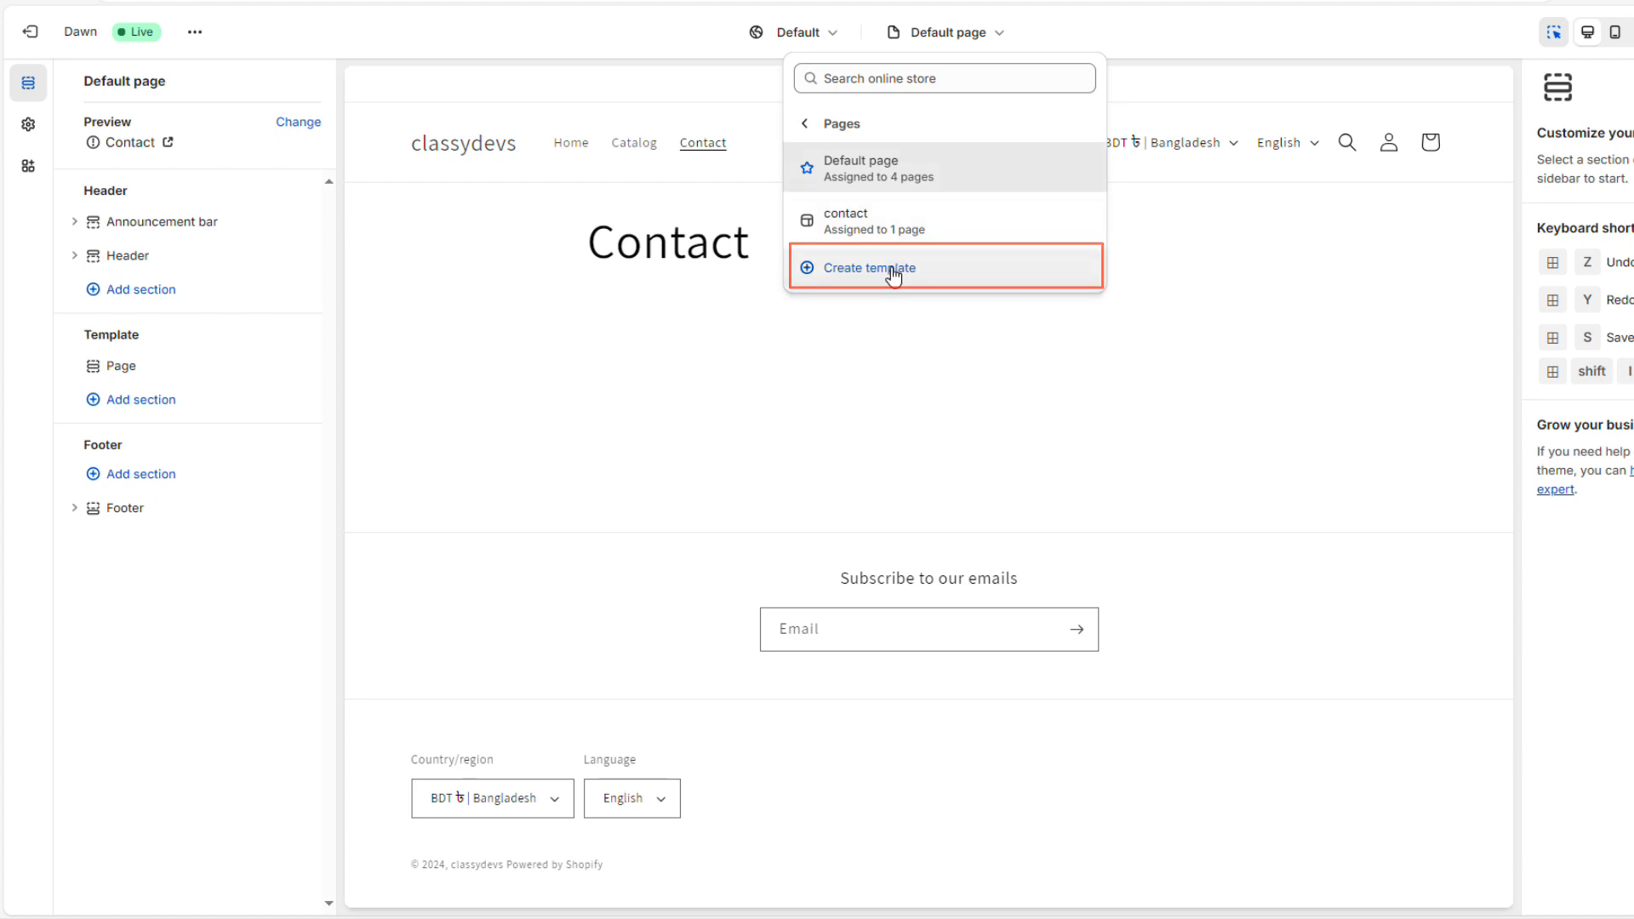
- Start a new page template named for the gallery, based on Default page
click(869, 268)
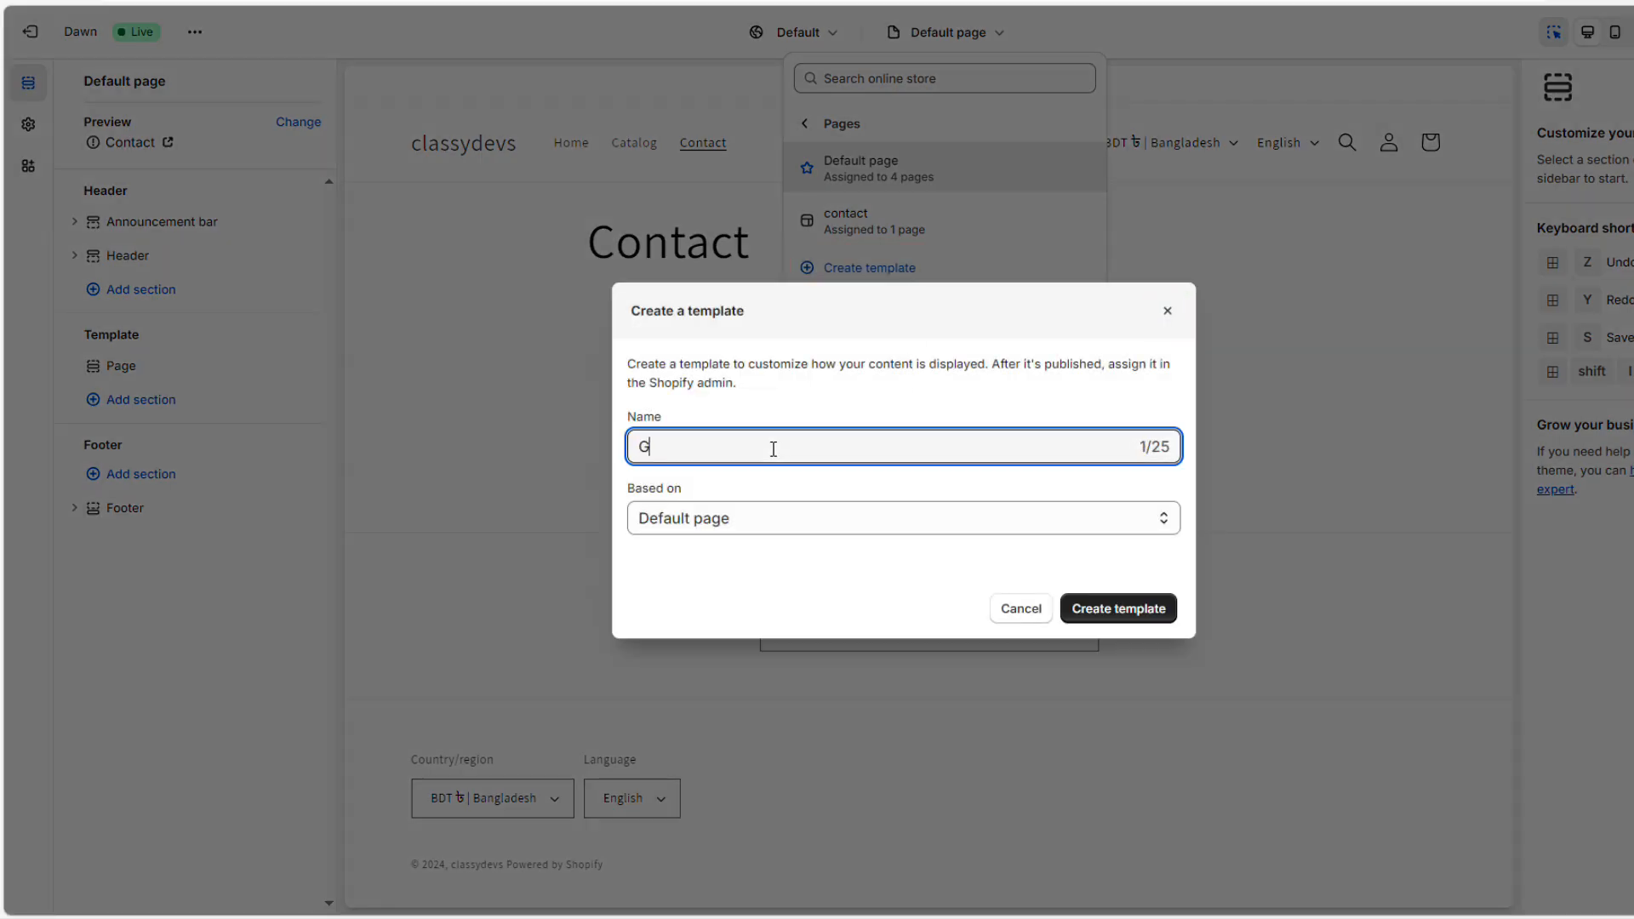
text(allery)
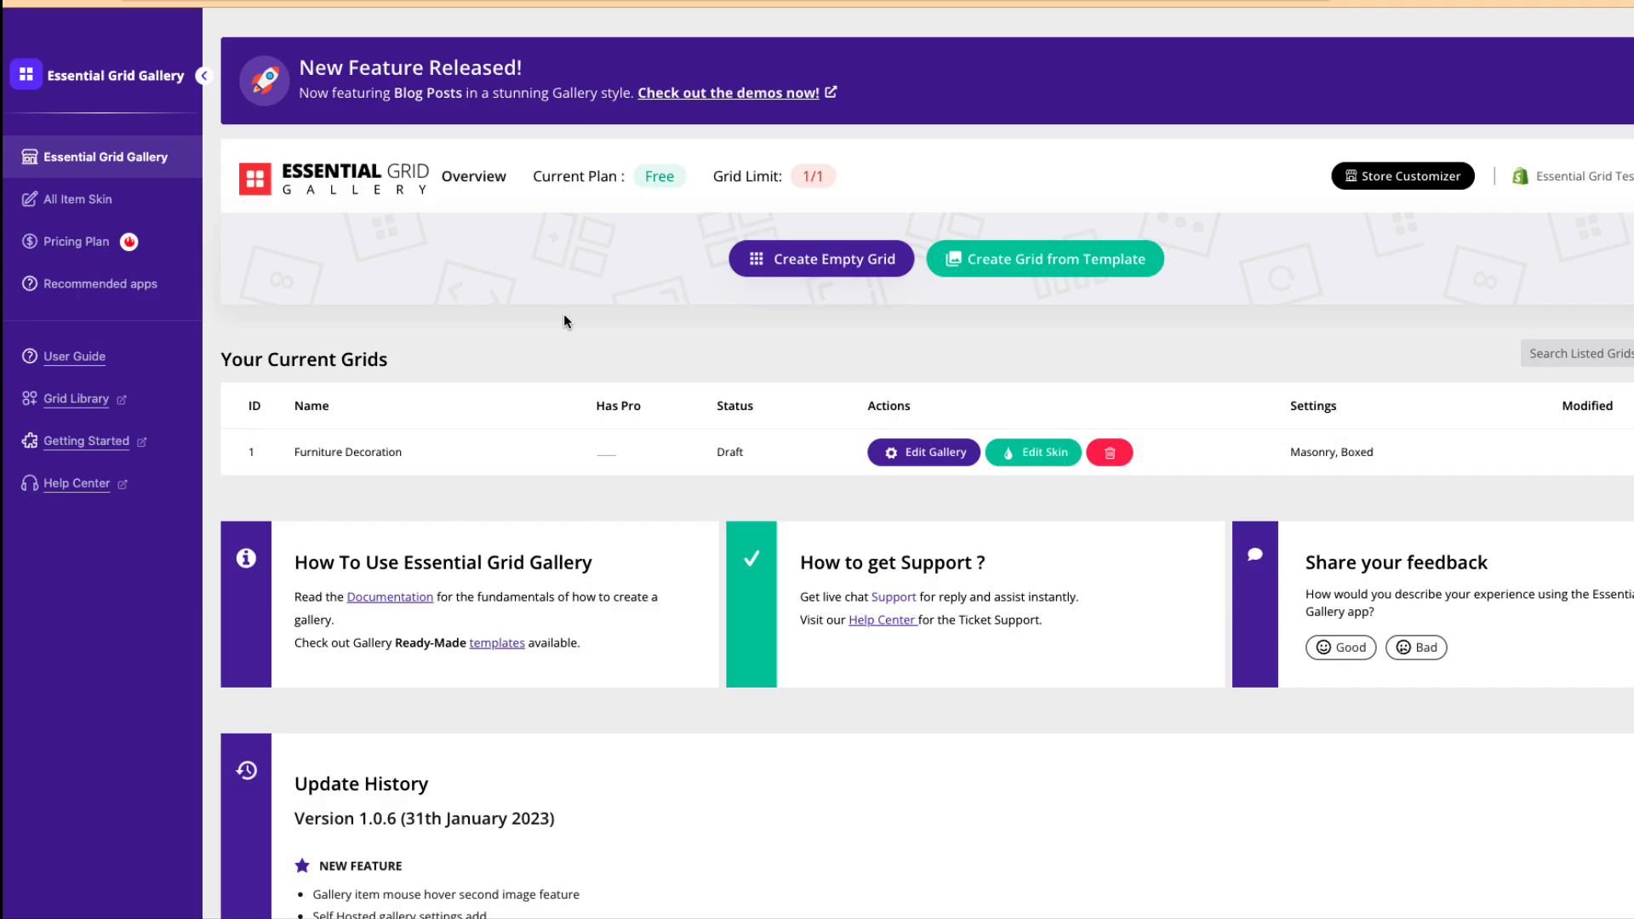
mouse_move(399, 463)
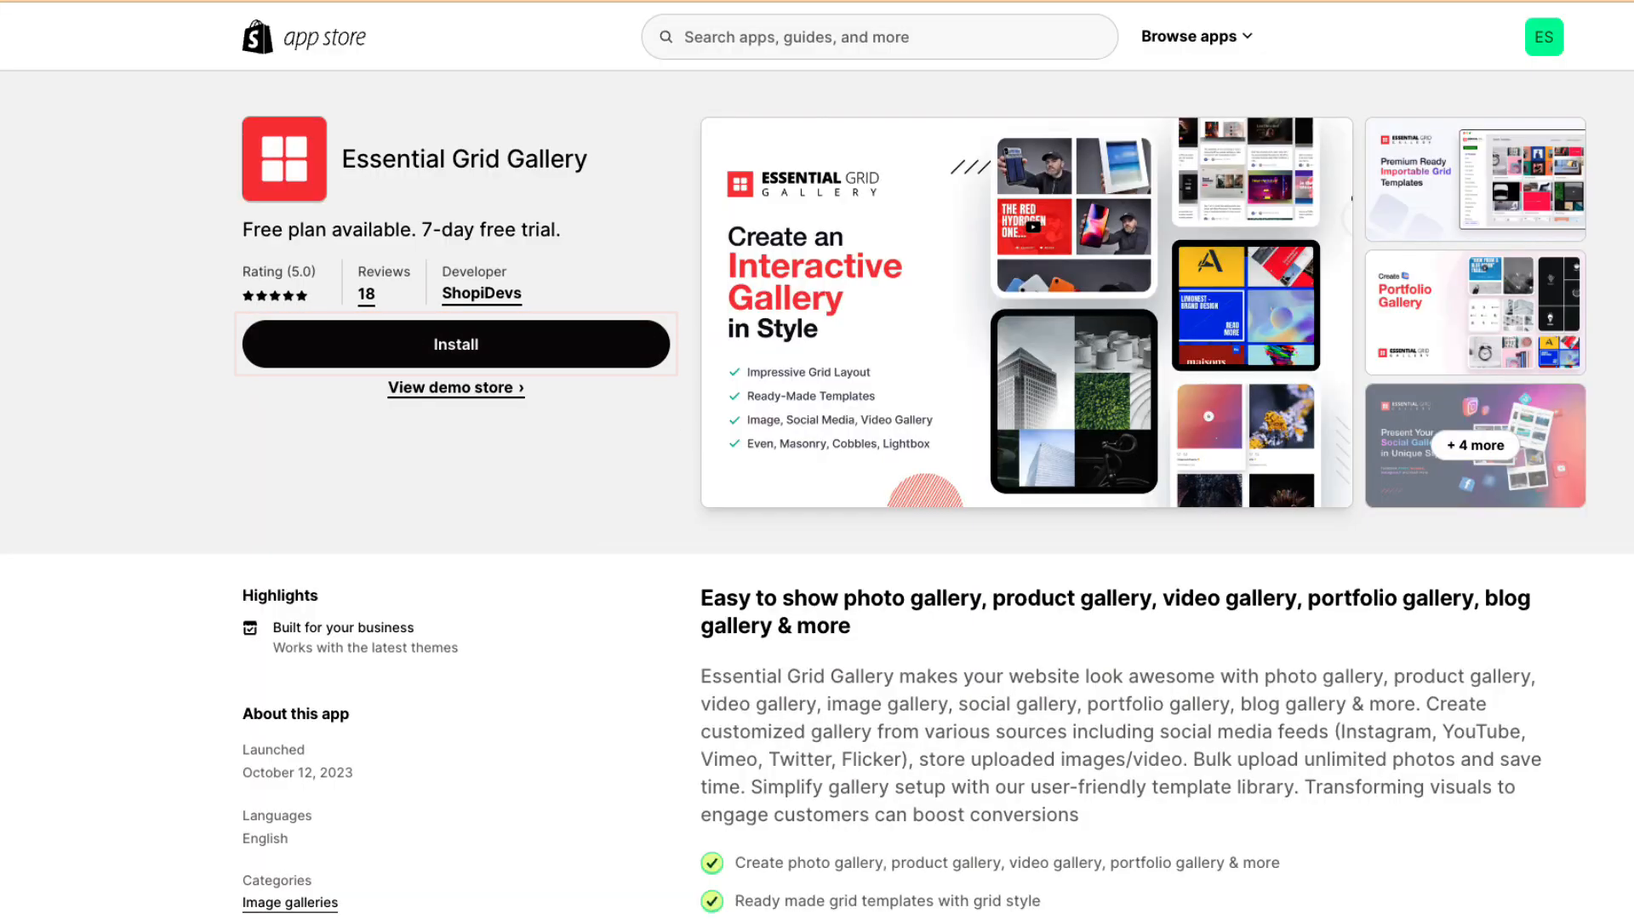
- Install the Essential Grid Gallery app from its App Store listing
click(456, 344)
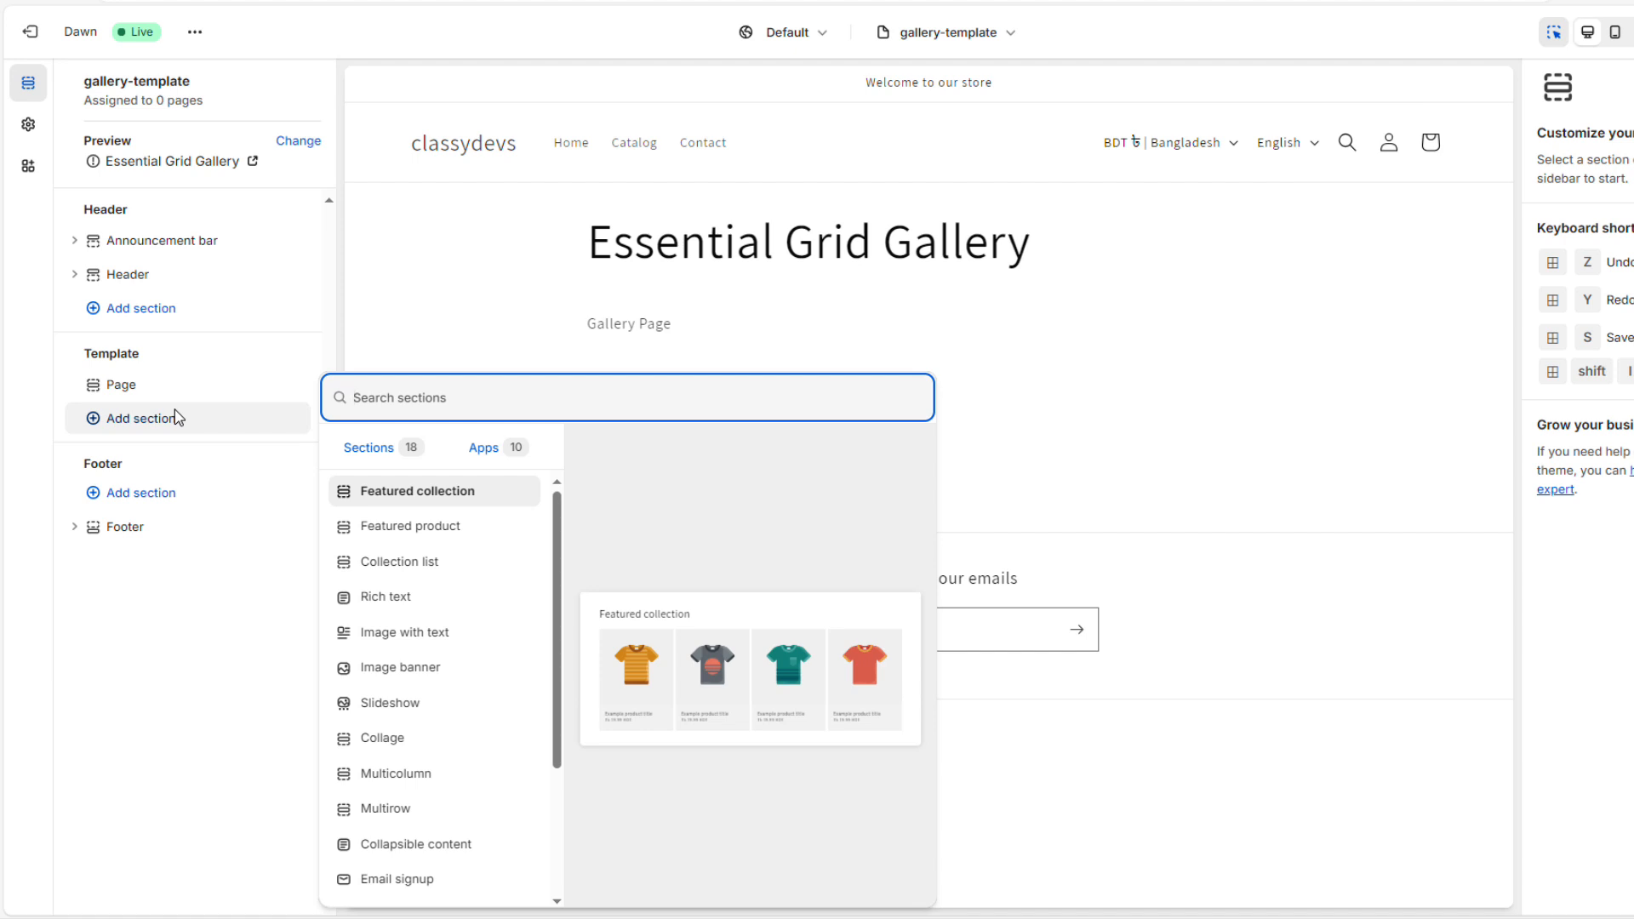
- Add the Essential Grid Gallery app section with Gallery Id 1 and save gallery-template
text(grl)
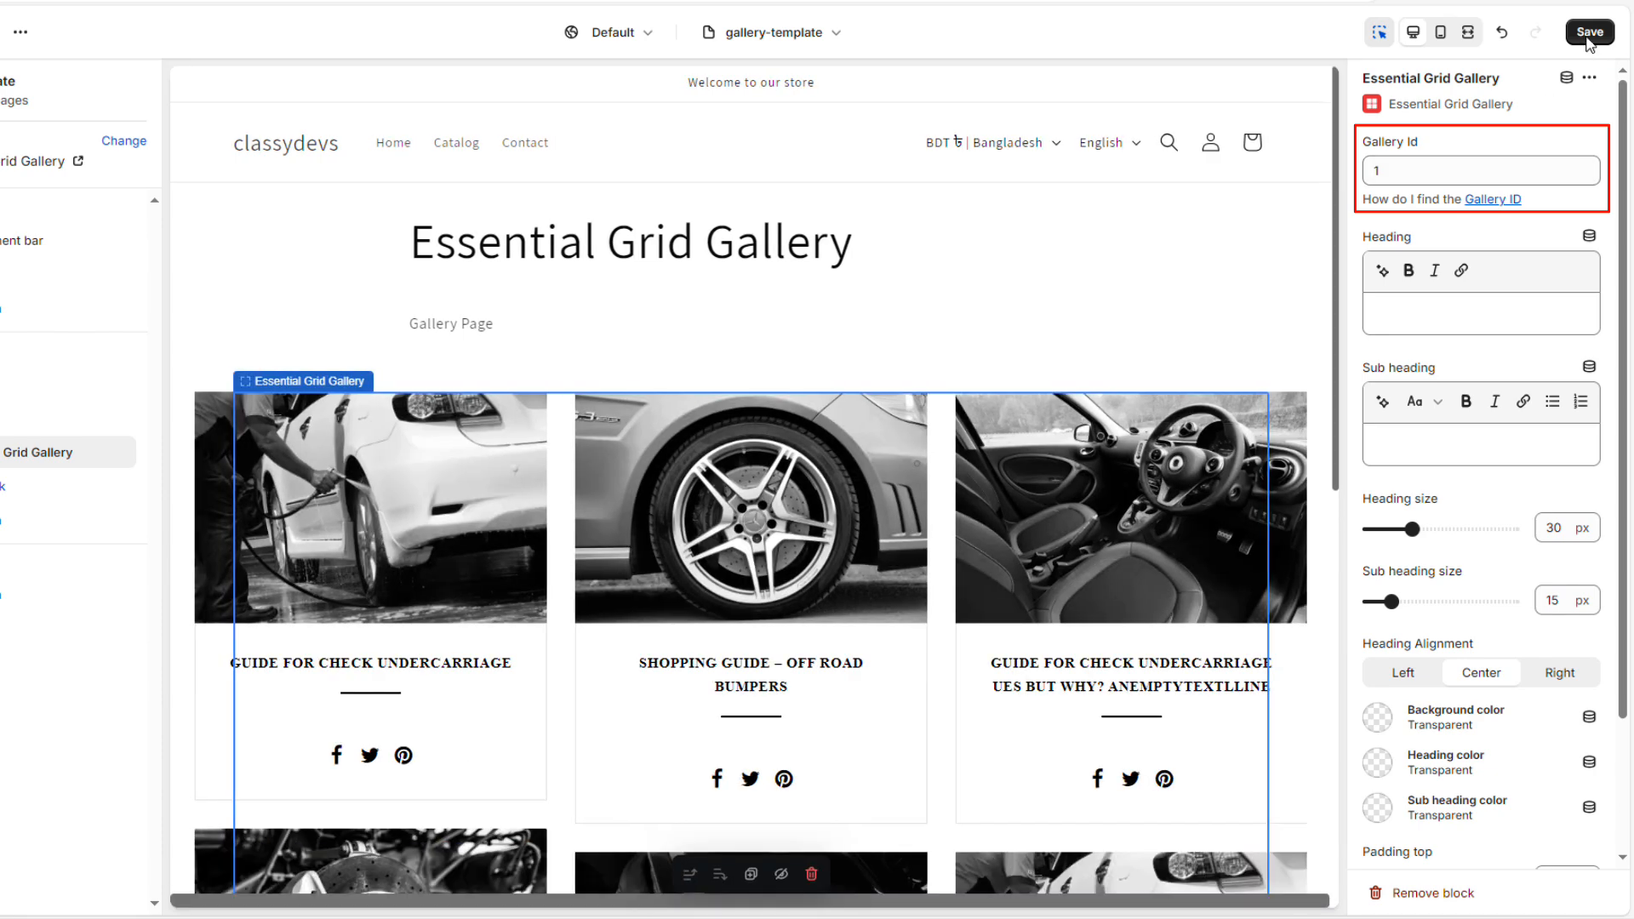
click(1588, 31)
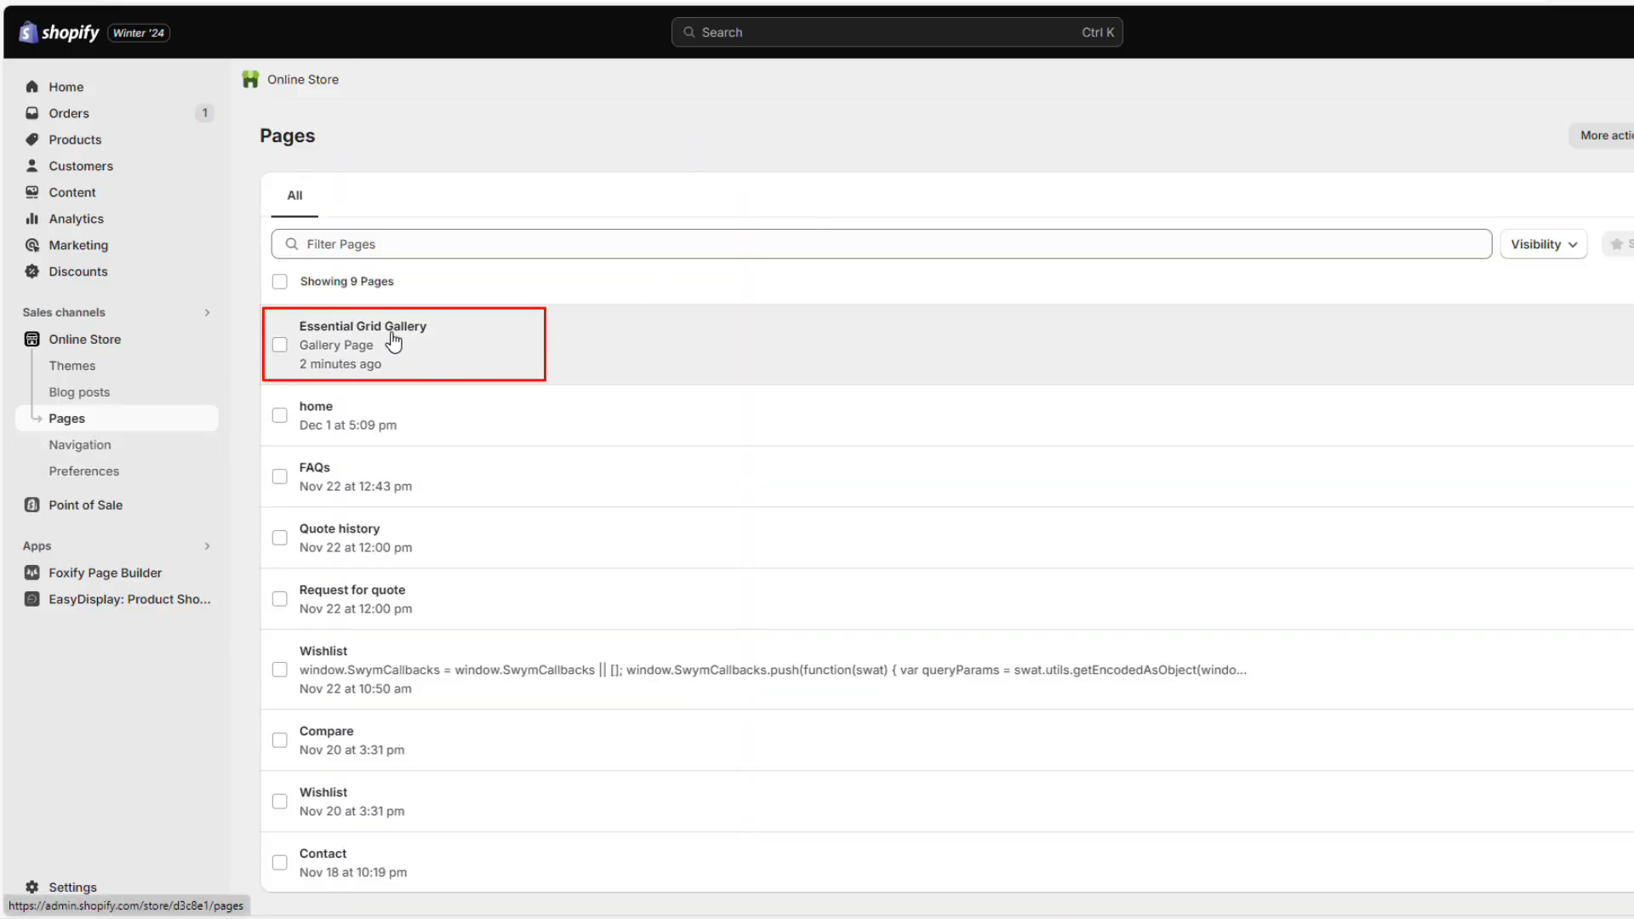
- Set the Essential Grid Gallery page's theme template to gallery-template and save it
click(363, 344)
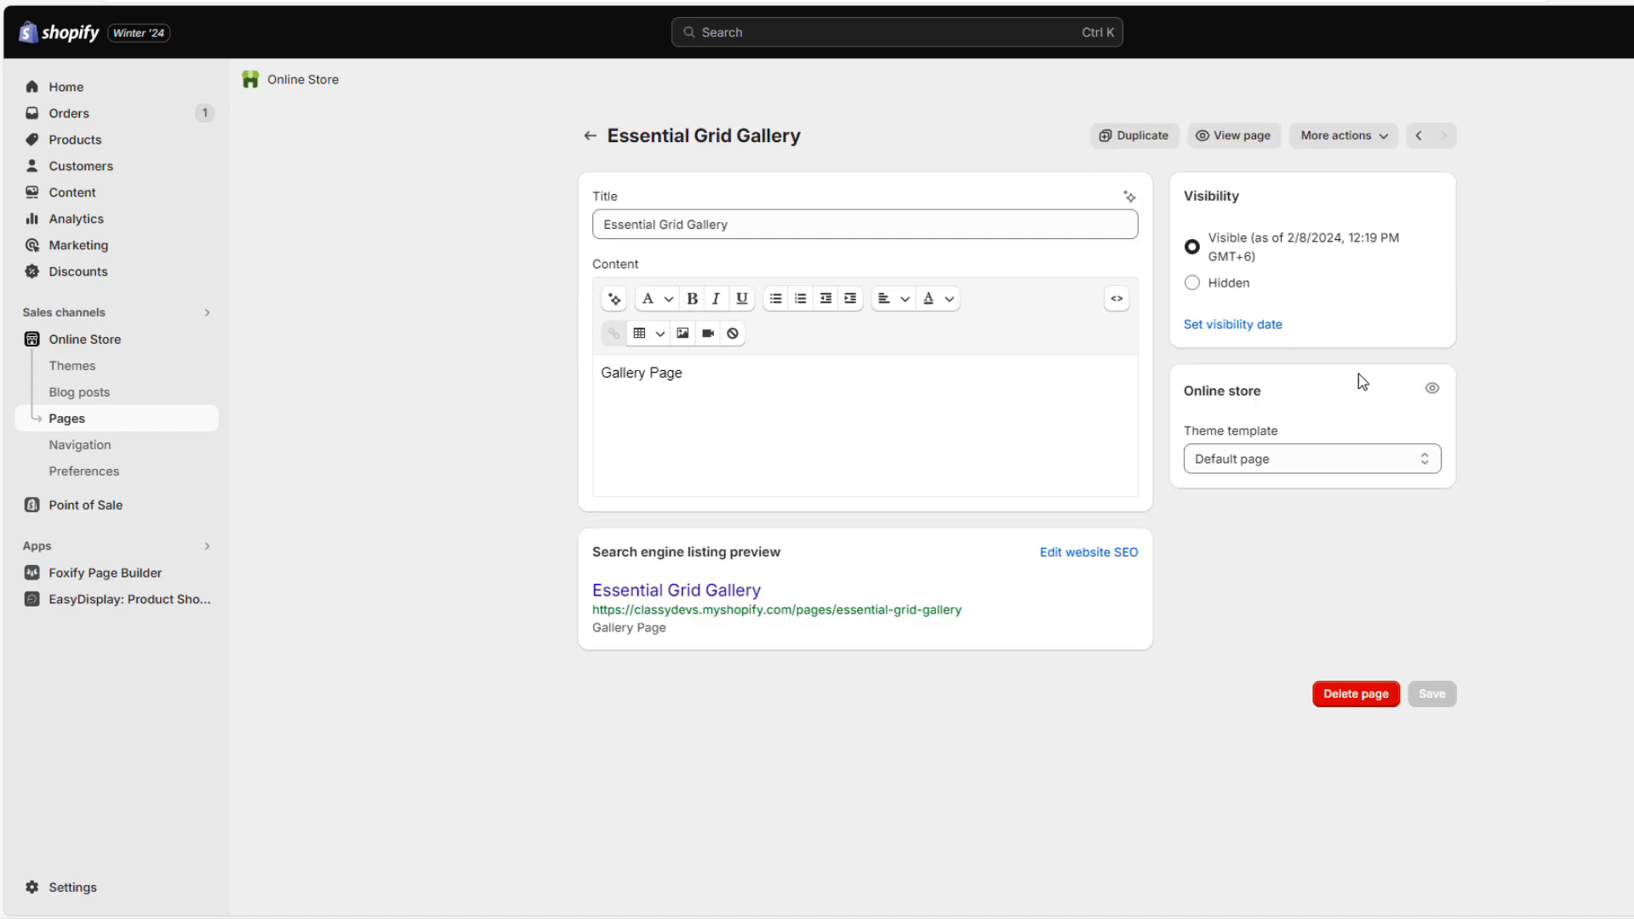
click(1310, 459)
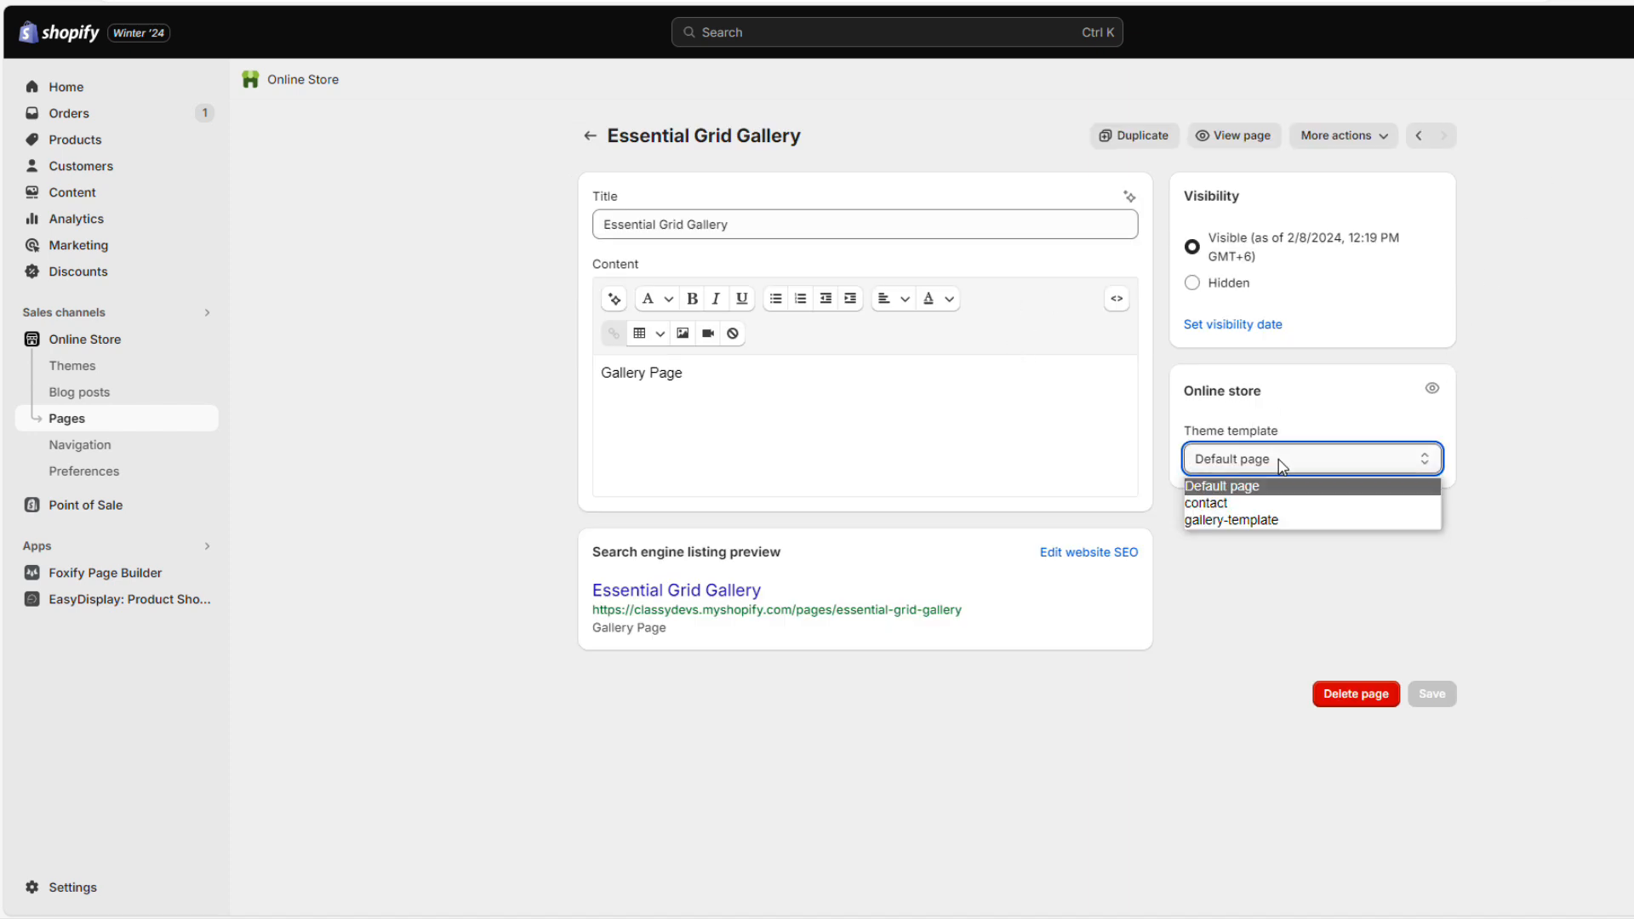
click(1230, 520)
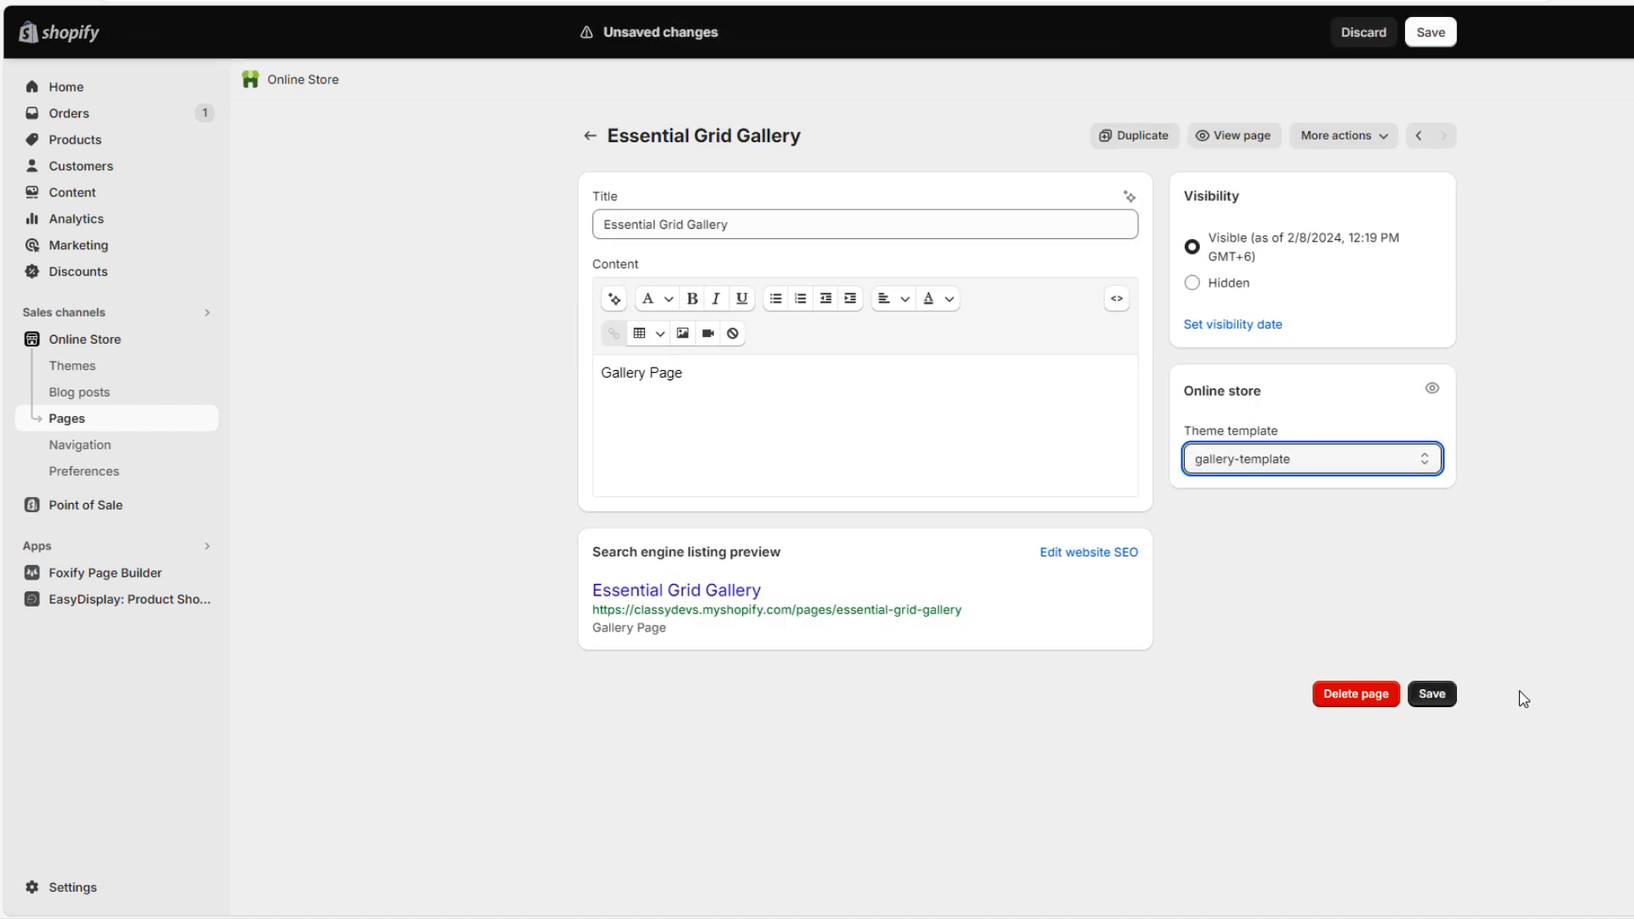
click(1429, 31)
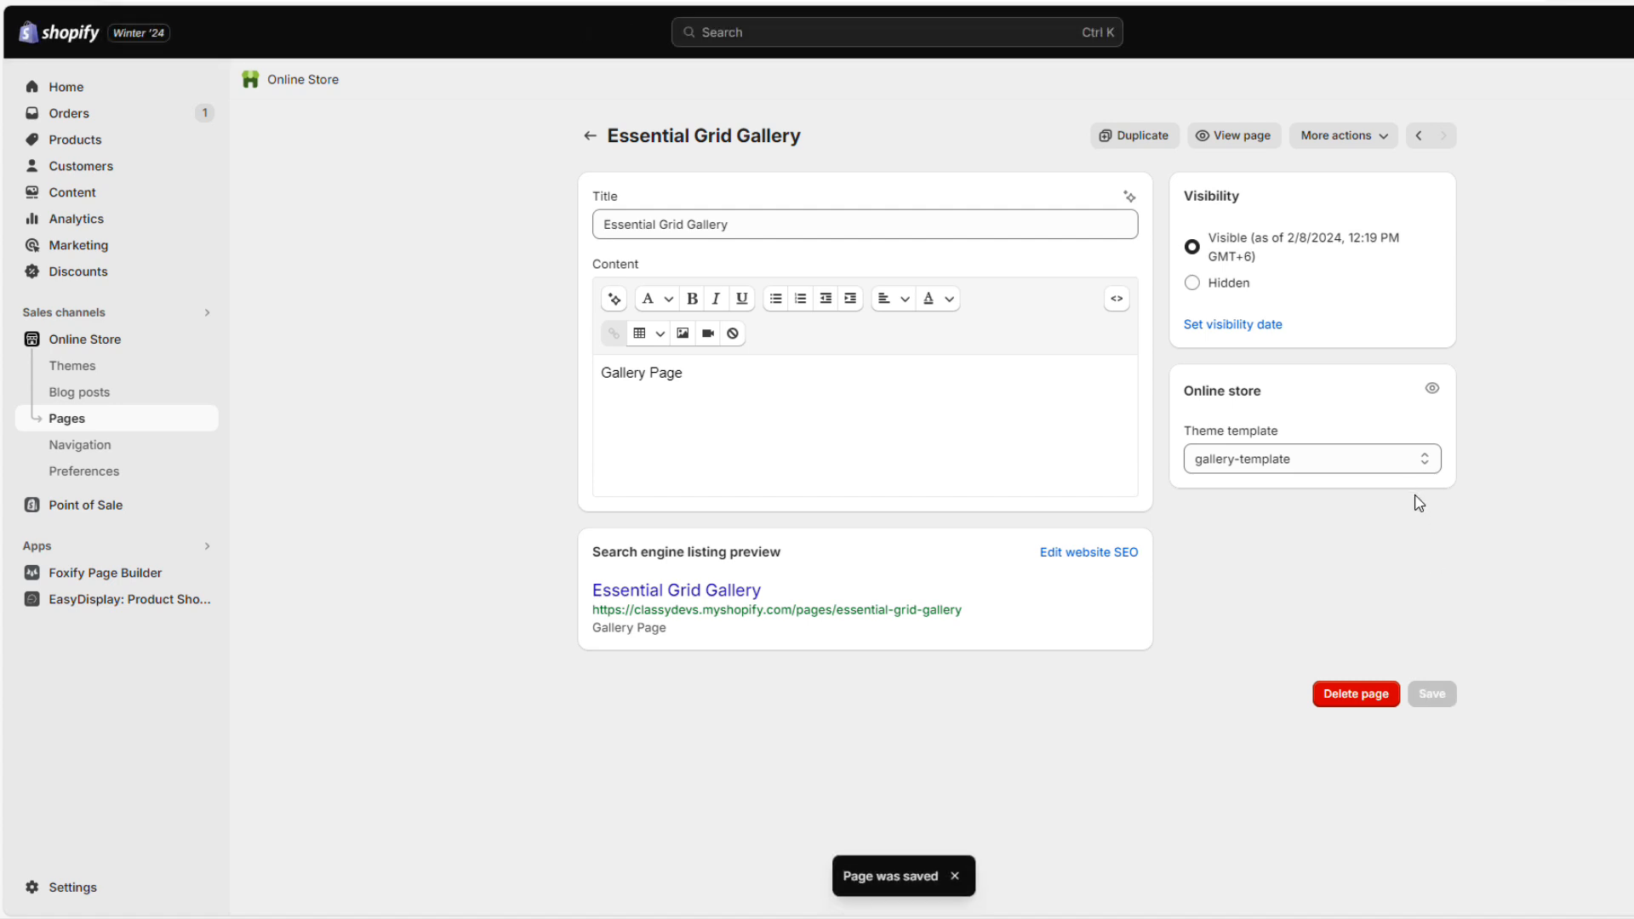
mouse_move(1234, 135)
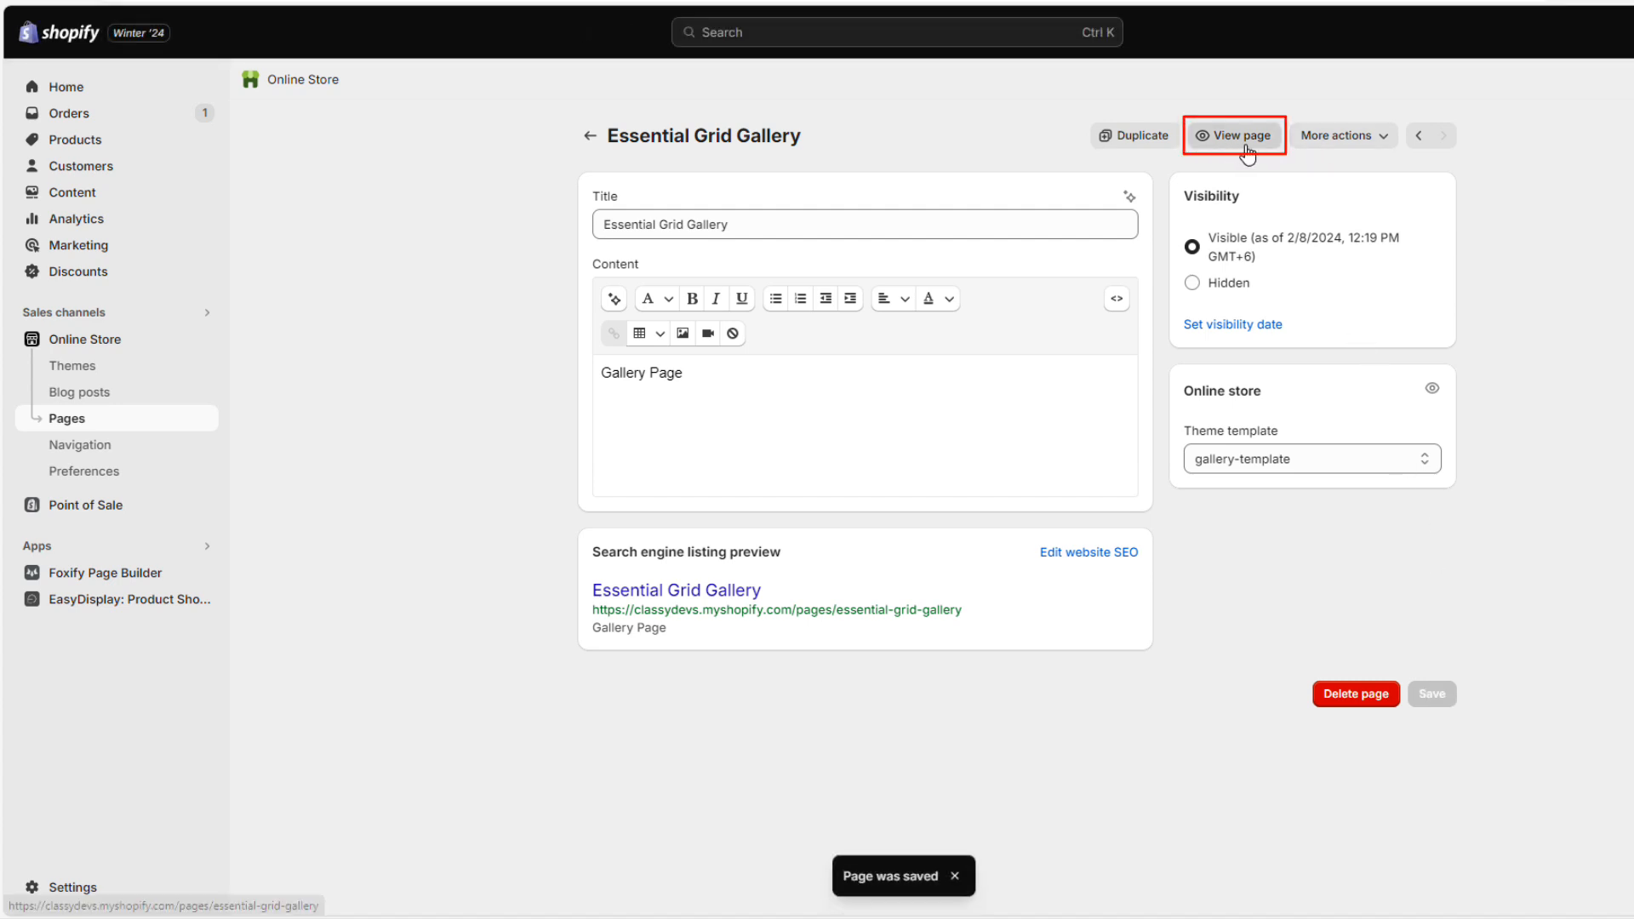
- View the gallery page on the storefront, scroll the car grid, then visit Contact
click(1234, 135)
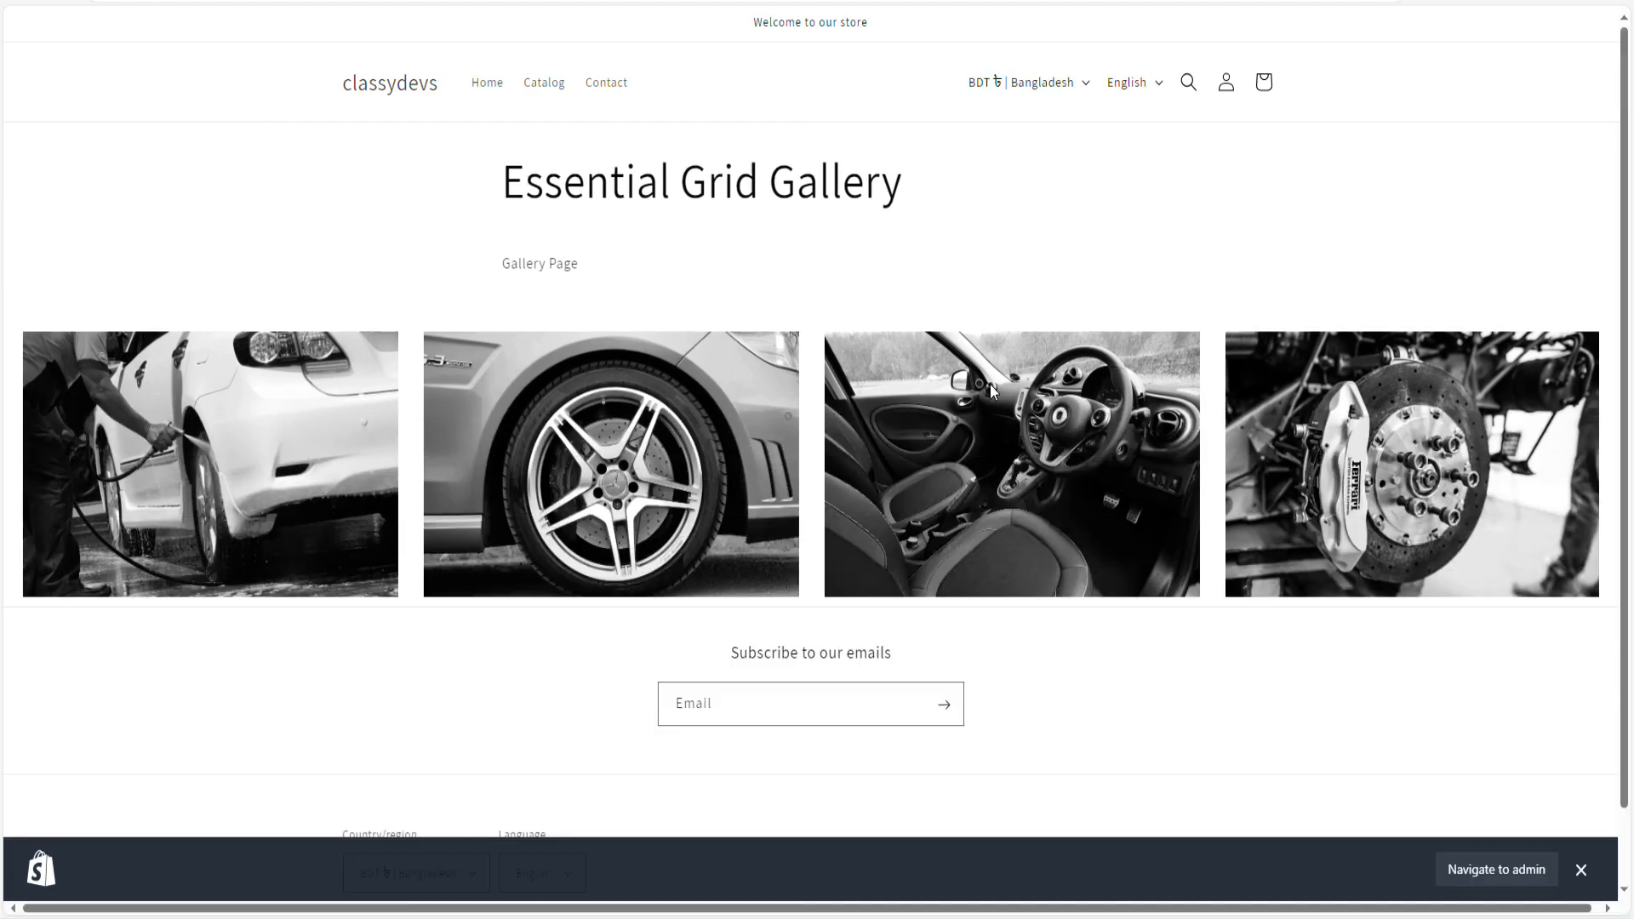
scroll(down, 3)
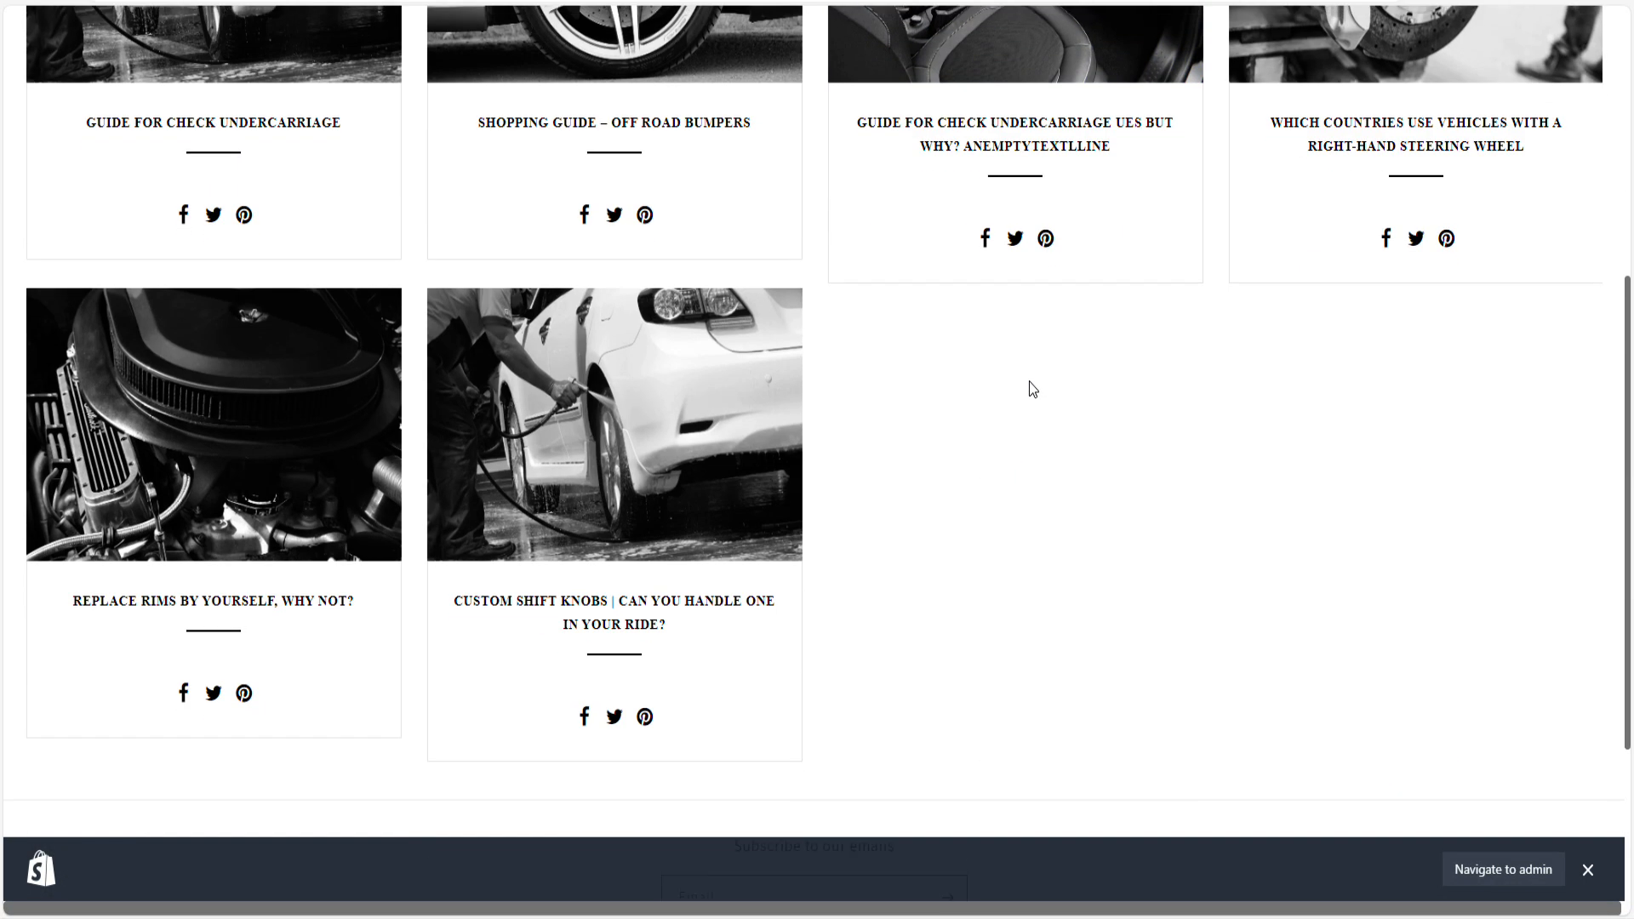
scroll(up, 3)
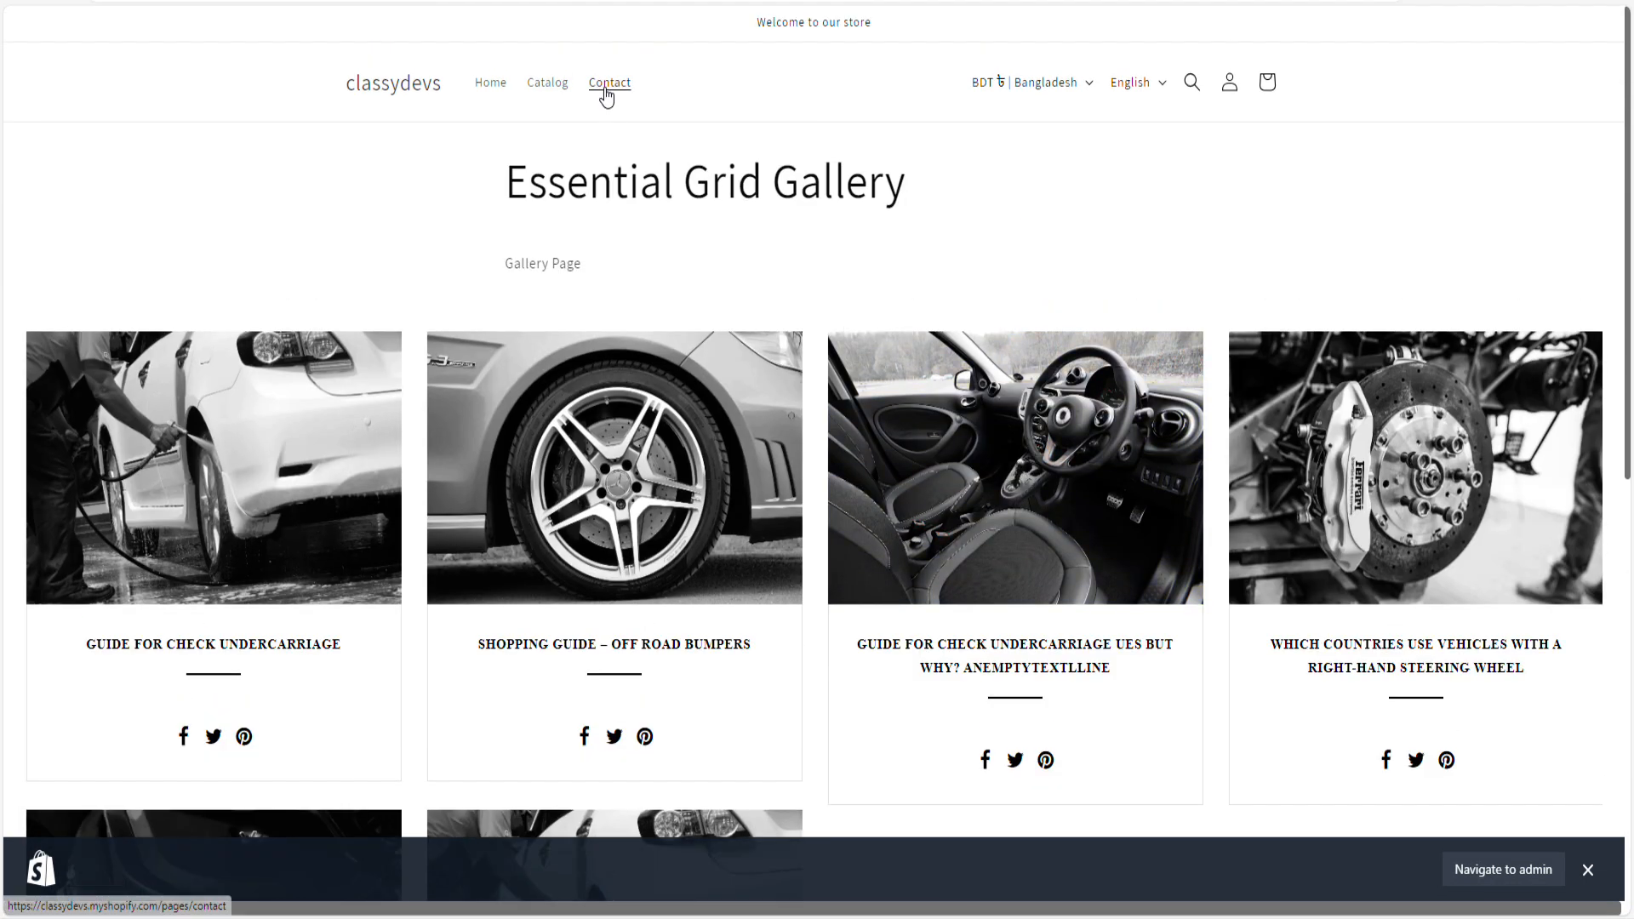
click(609, 82)
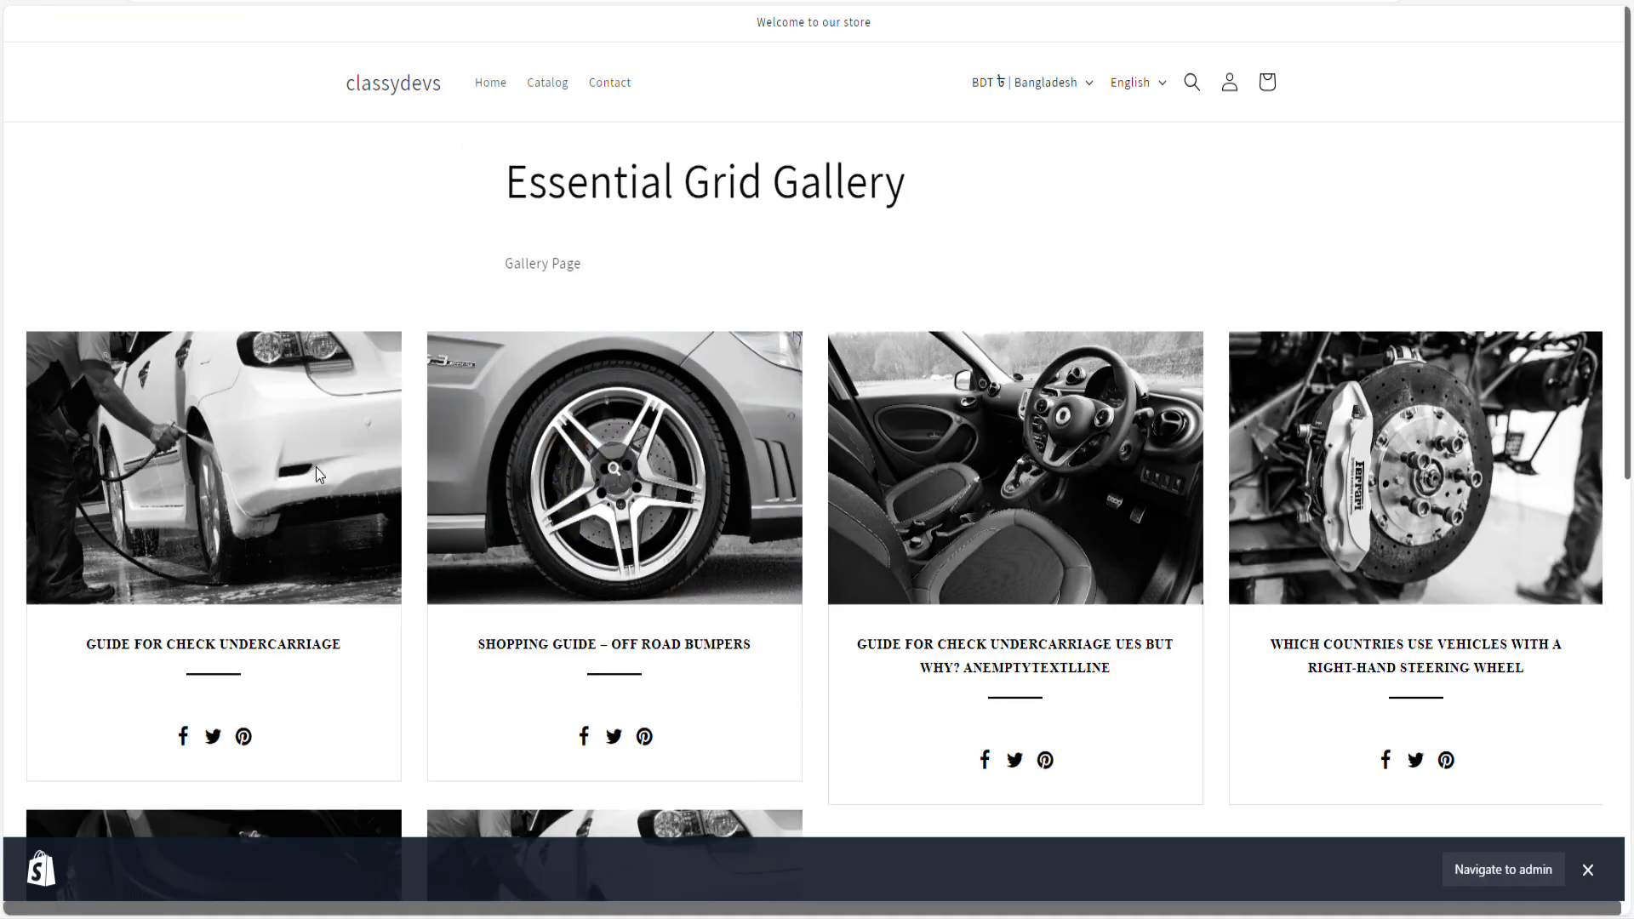
click(1501, 869)
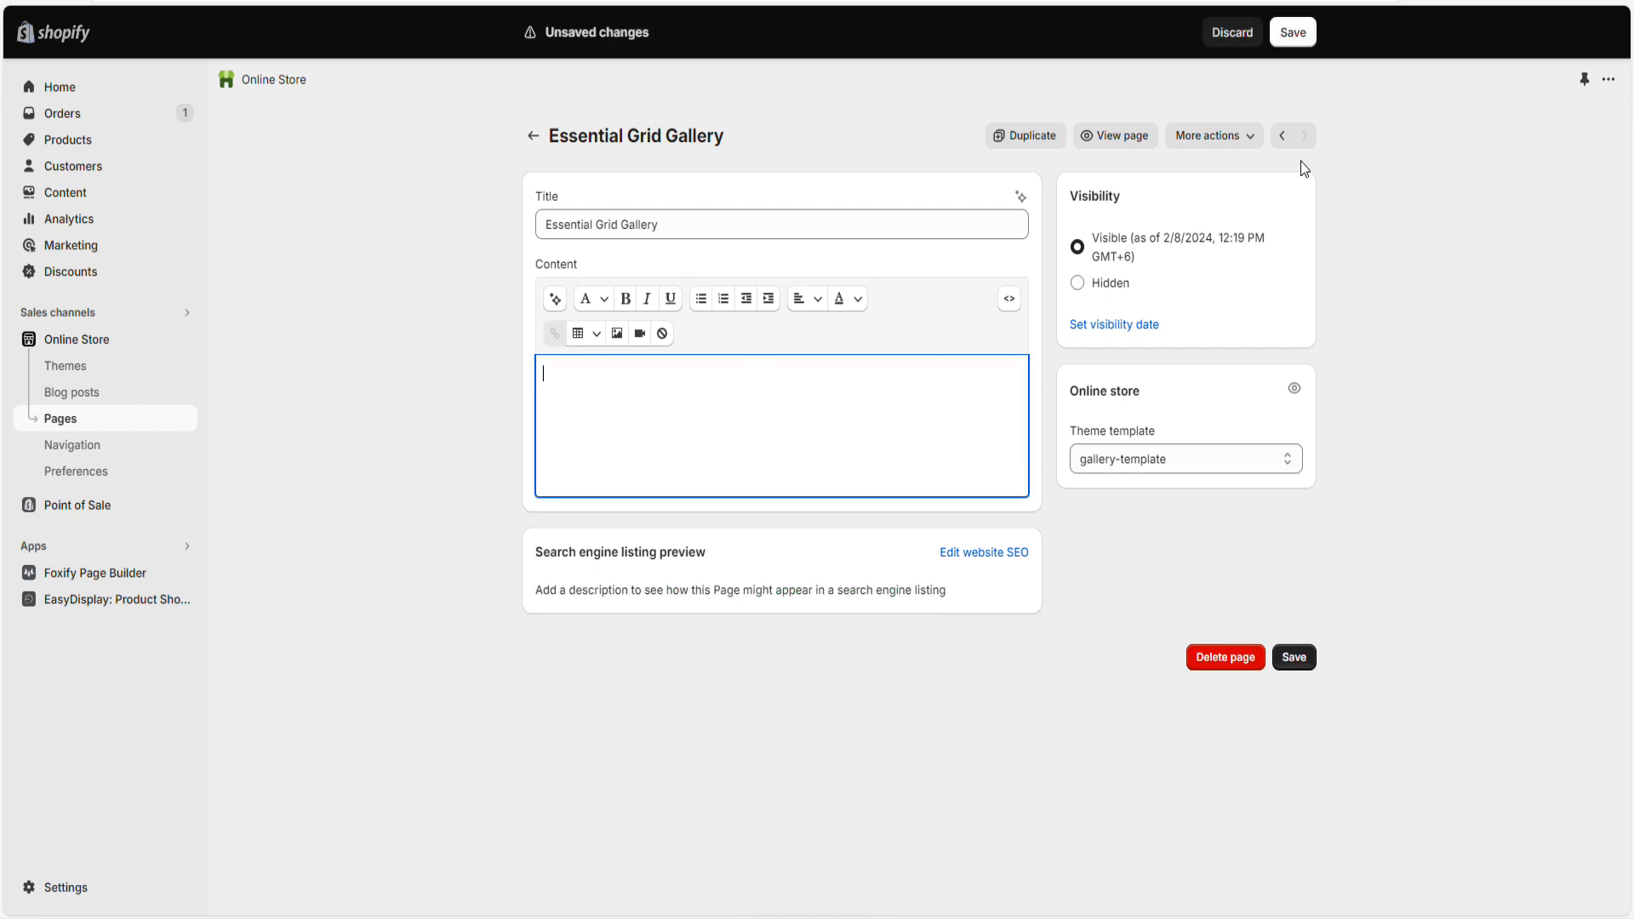
- Save the page with its body text removed and view it on the storefront
click(1292, 31)
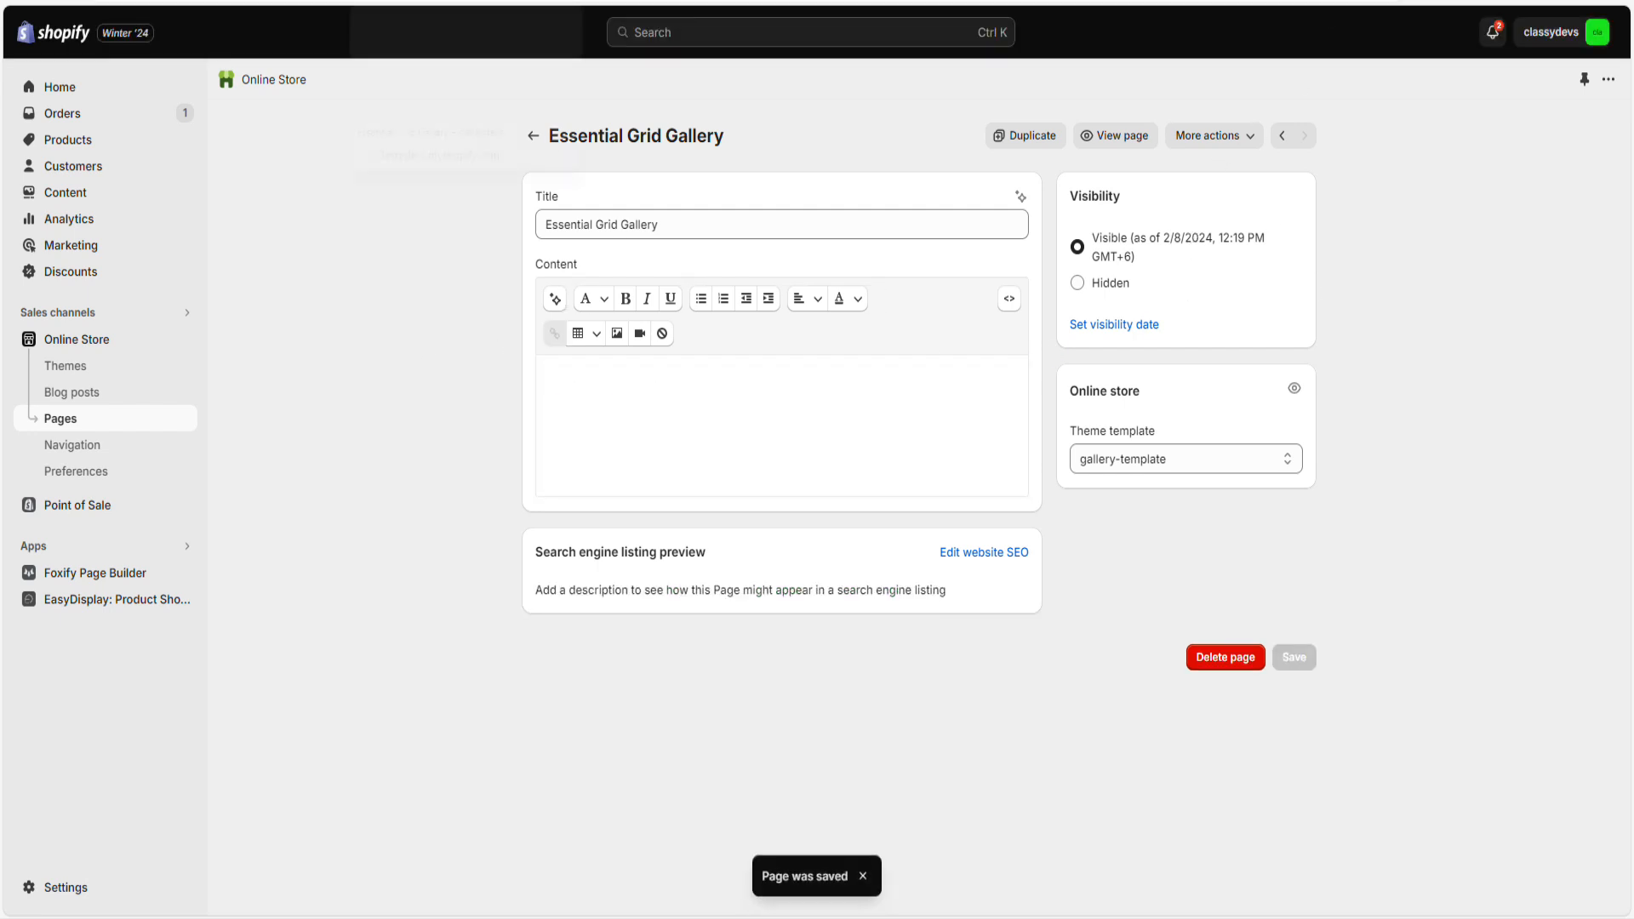
click(1114, 136)
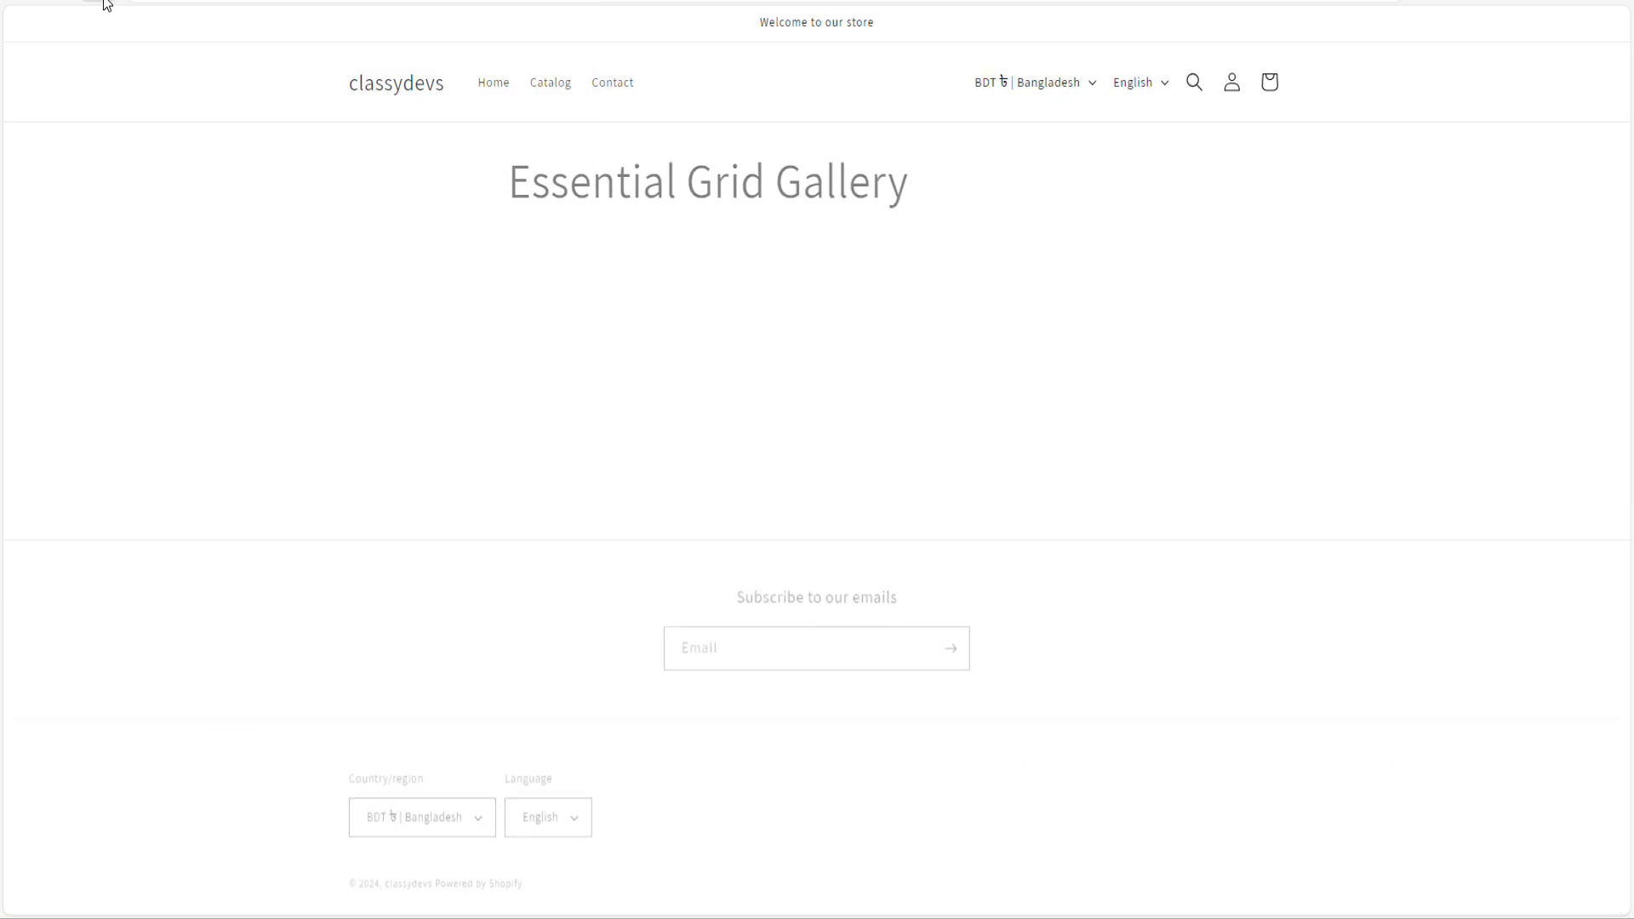